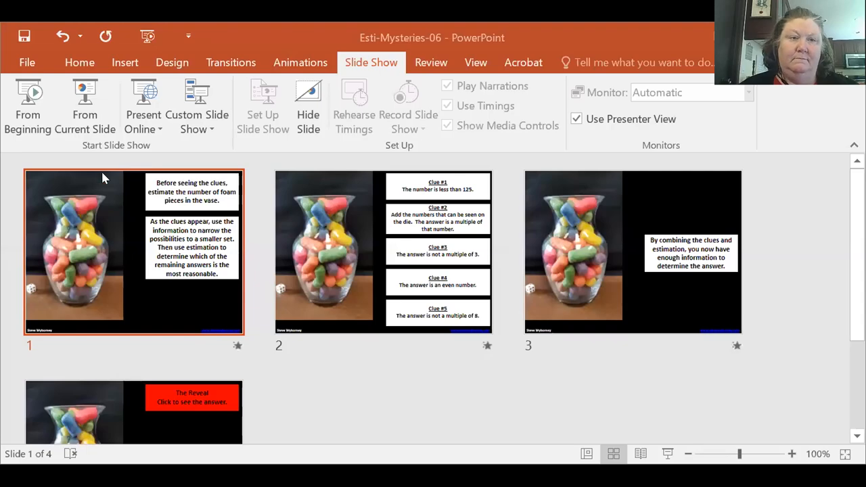
- Bring the first vase instruction slide into Normal editing view from Slide Sorter
{"action": "left_click", "coordinate": [27, 105]}
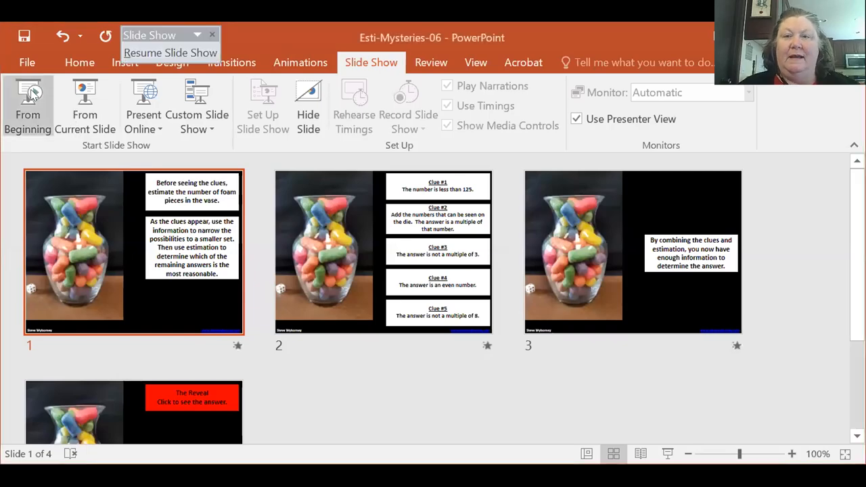
{"action": "mouse_move", "coordinate": [27, 105]}
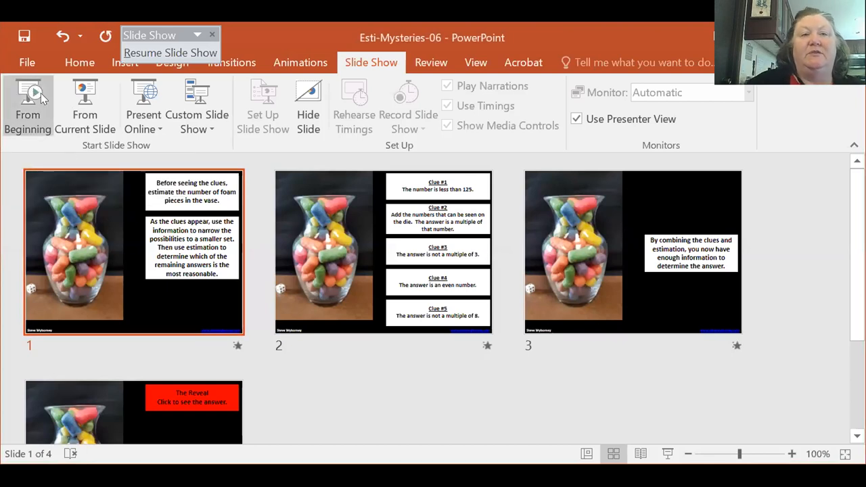
{"action": "mouse_move", "coordinate": [65, 182]}
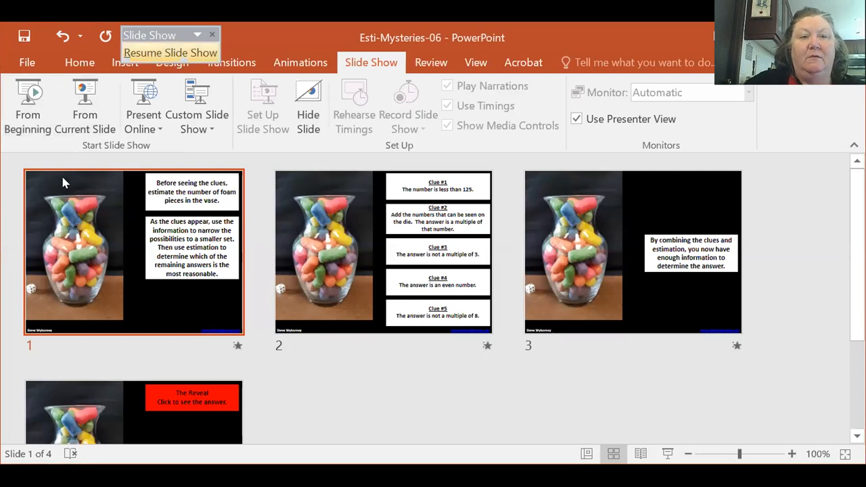
{"action": "left_click", "coordinate": [586, 454]}
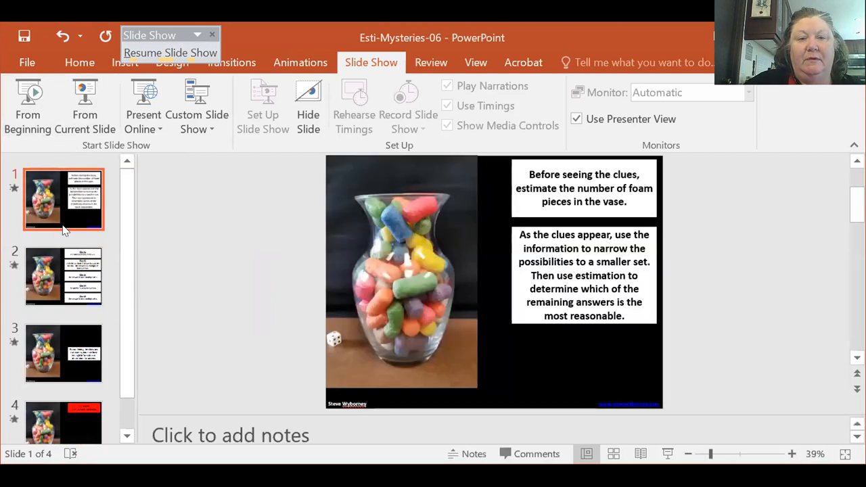
{"action": "mouse_move", "coordinate": [84, 102]}
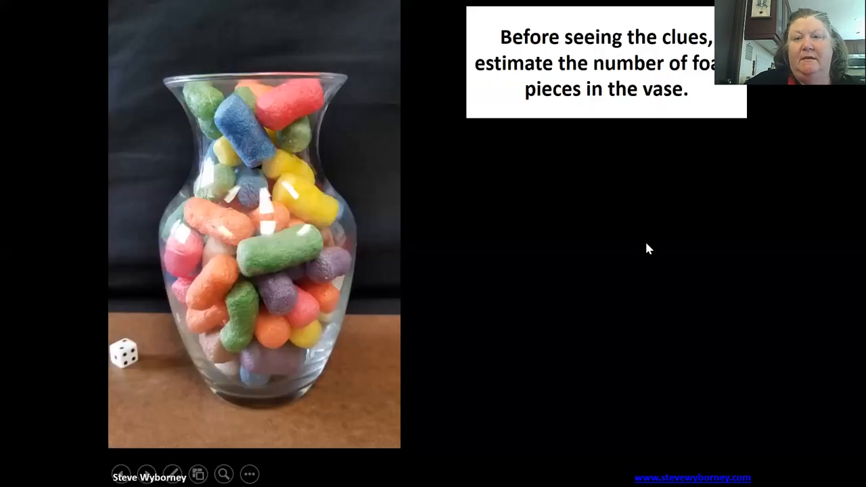
{"action": "mouse_move", "coordinate": [643, 257]}
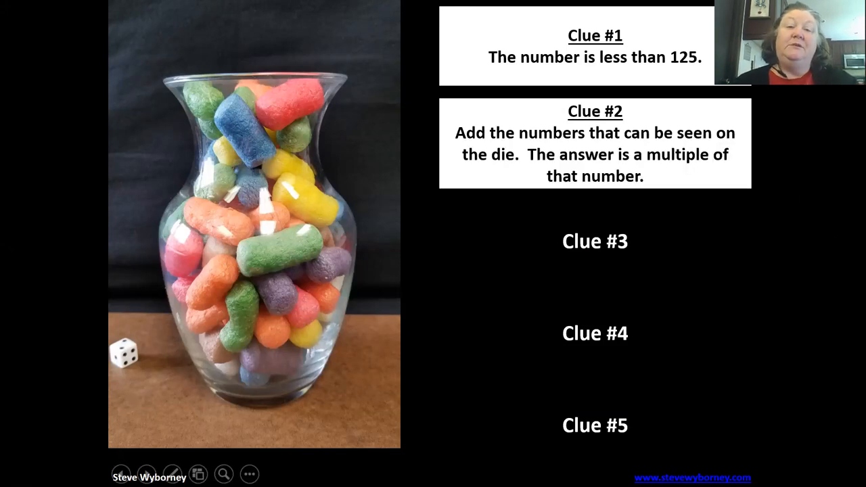
{"action": "mouse_move", "coordinate": [95, 357]}
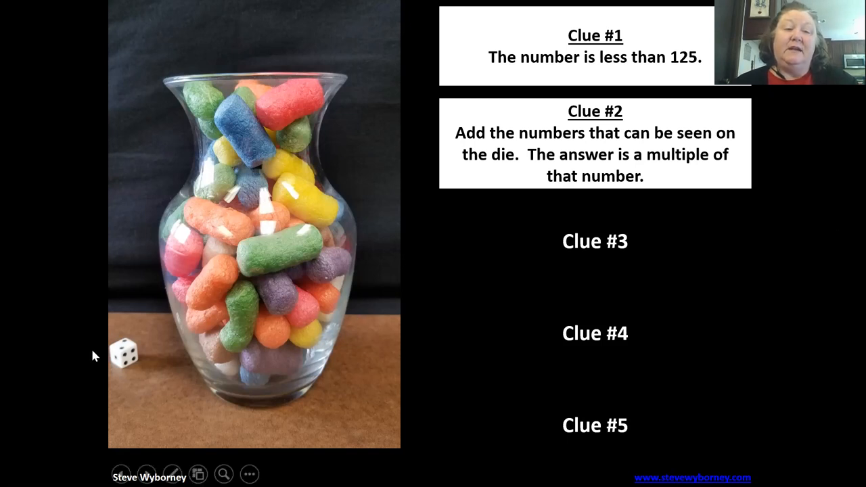
{"action": "mouse_move", "coordinate": [170, 388]}
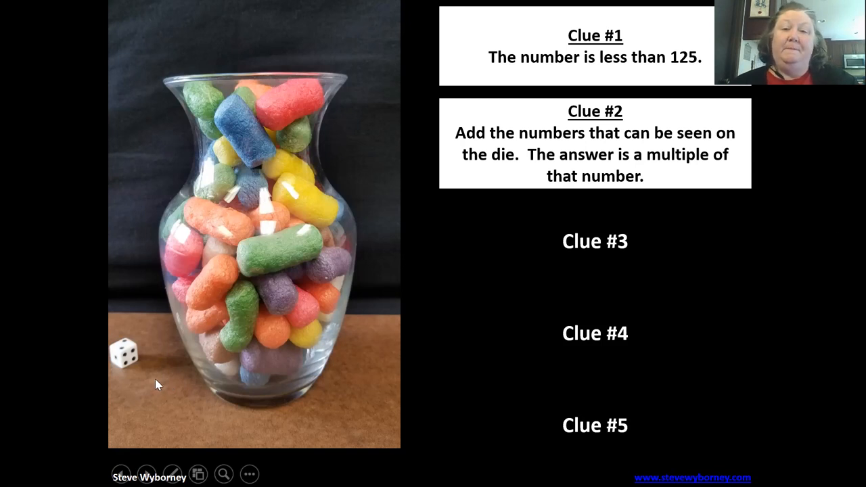
{"action": "mouse_move", "coordinate": [789, 215]}
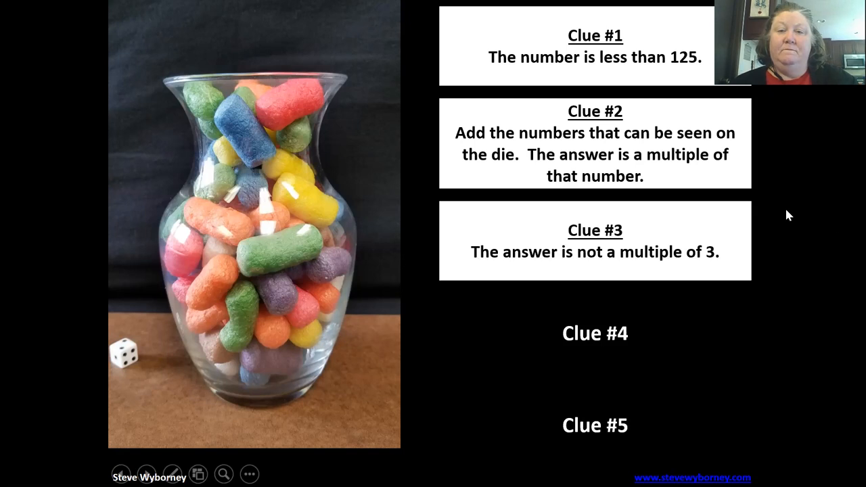
{"action": "mouse_move", "coordinate": [417, 326]}
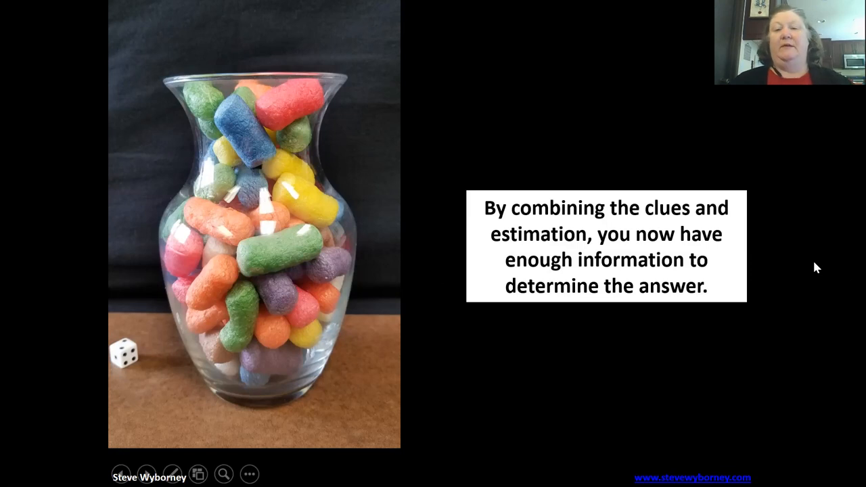
{"action": "mouse_move", "coordinate": [812, 239]}
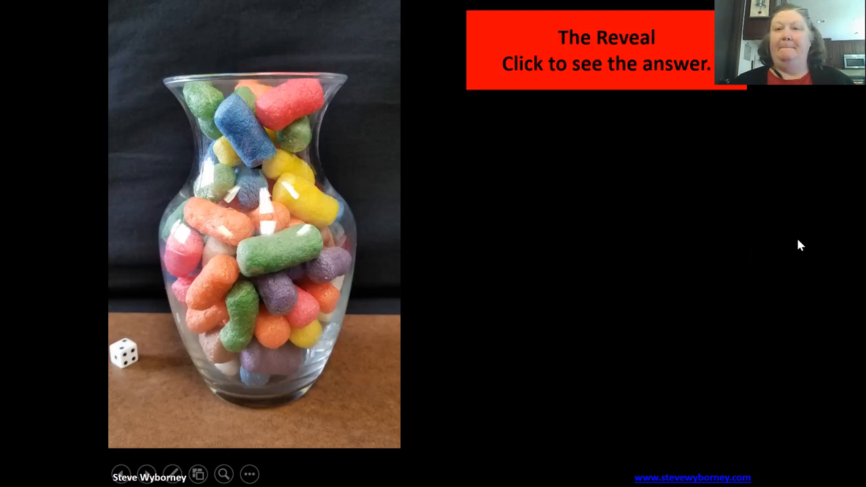
- Trigger the final slide's animation to display the answer, 70 objects
{"action": "left_click", "coordinate": [606, 52]}
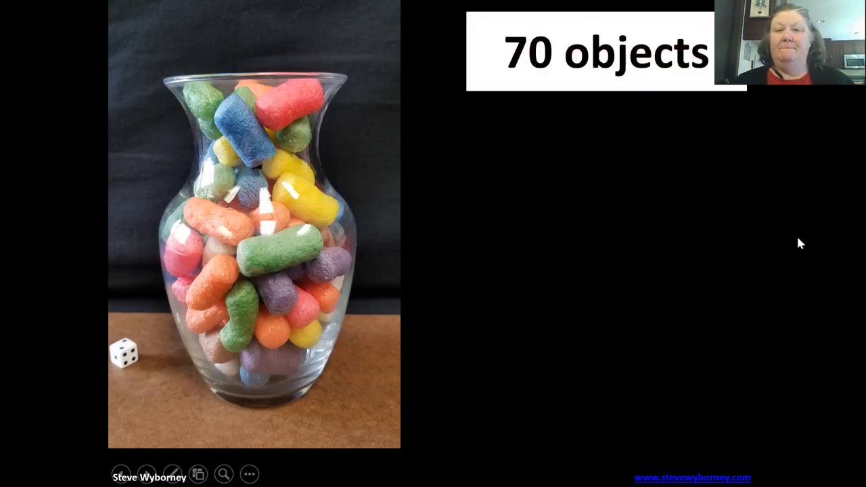
{"action": "mouse_move", "coordinate": [490, 436]}
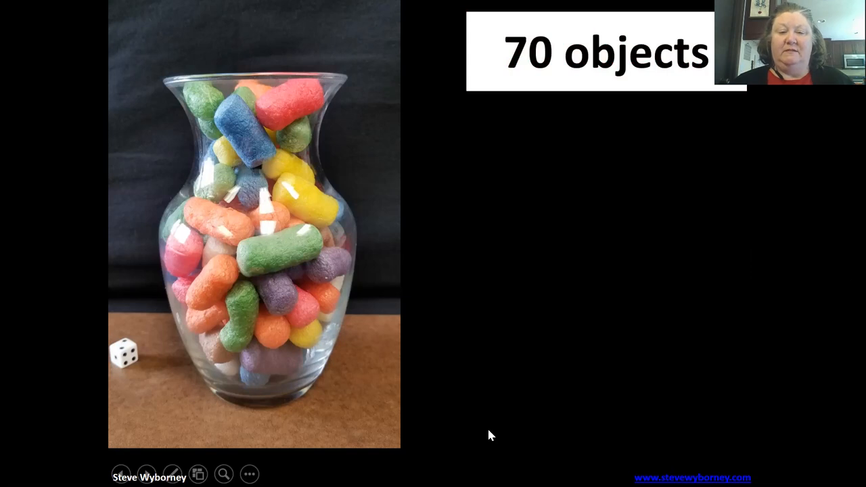